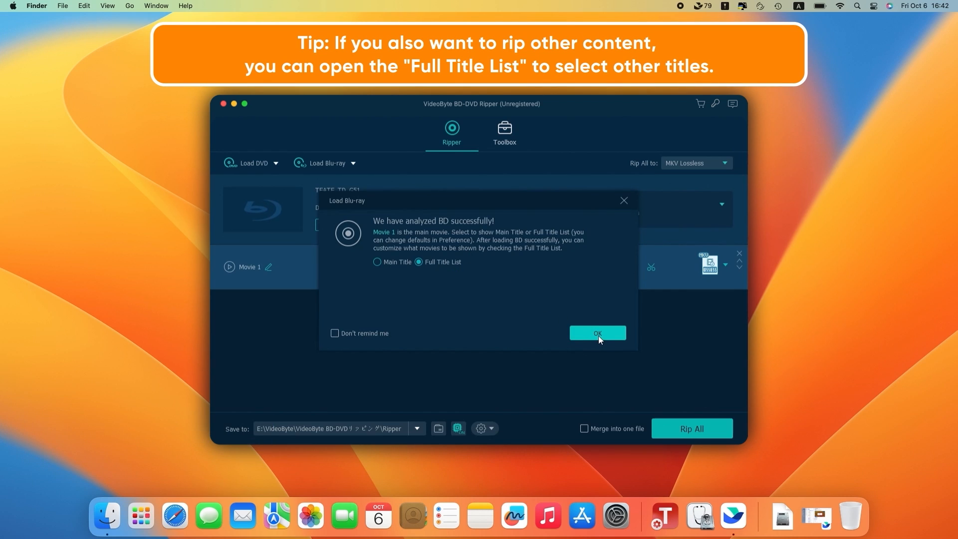
Confirm the successful Blu-ray analysis so Movie 1 stays loaded as the main title.
click(596, 333)
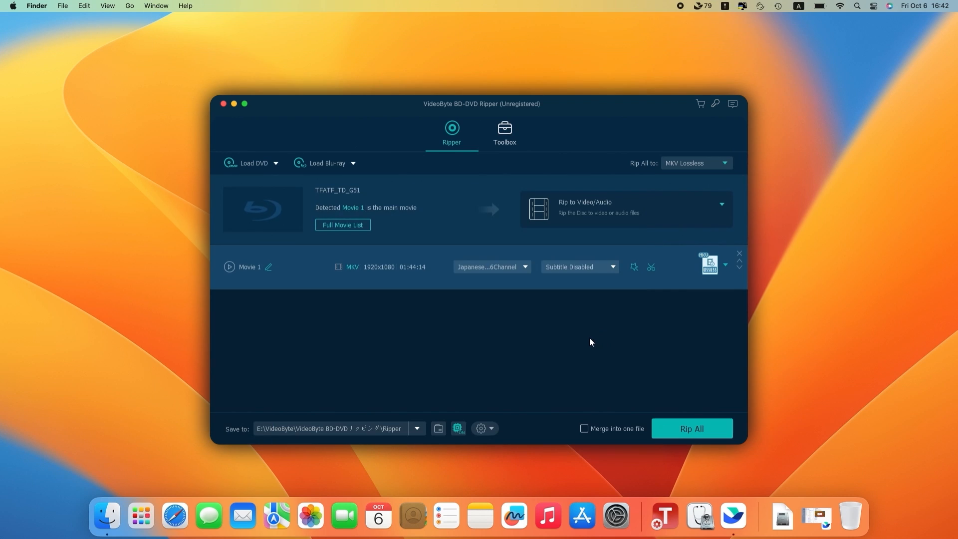
Set the Rip All output format to MP4 4K Video for all listed titles.
click(724, 162)
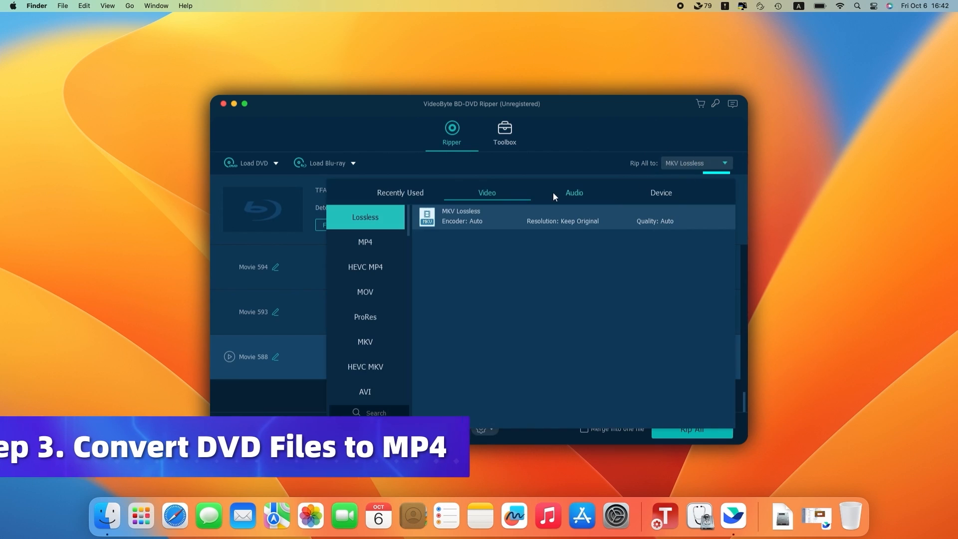
click(365, 241)
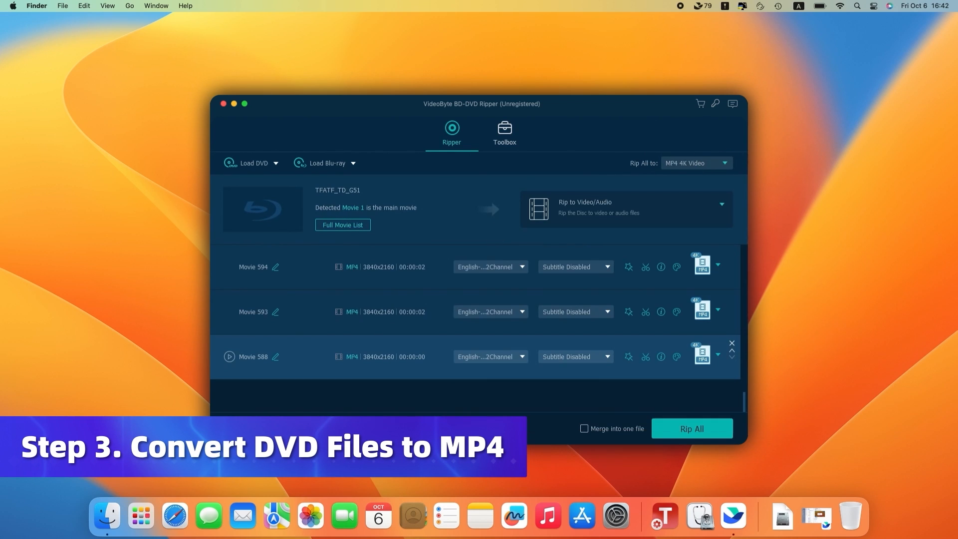
mouse_move(412, 406)
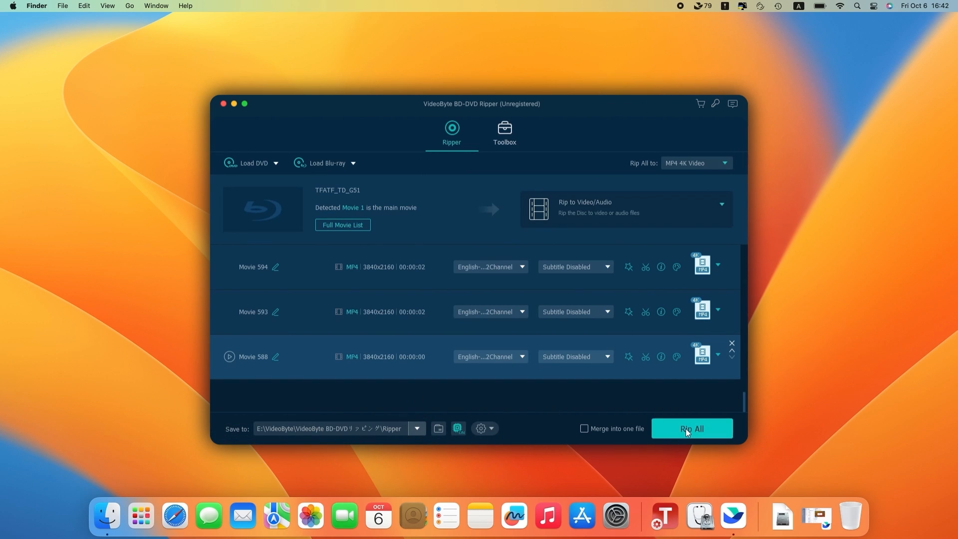
click(690, 428)
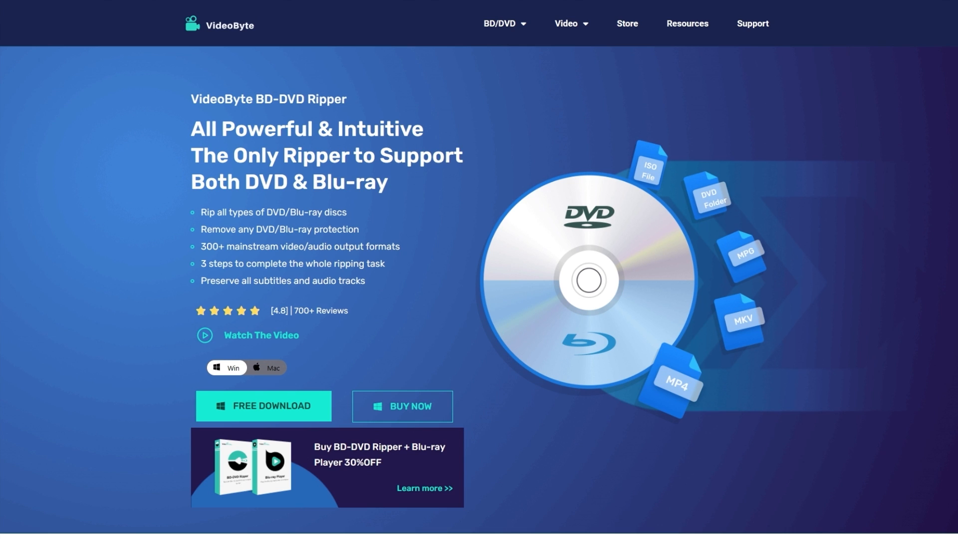
Scroll the product page down to the Multiple Output Formats and device presets section.
scroll(down, 3)
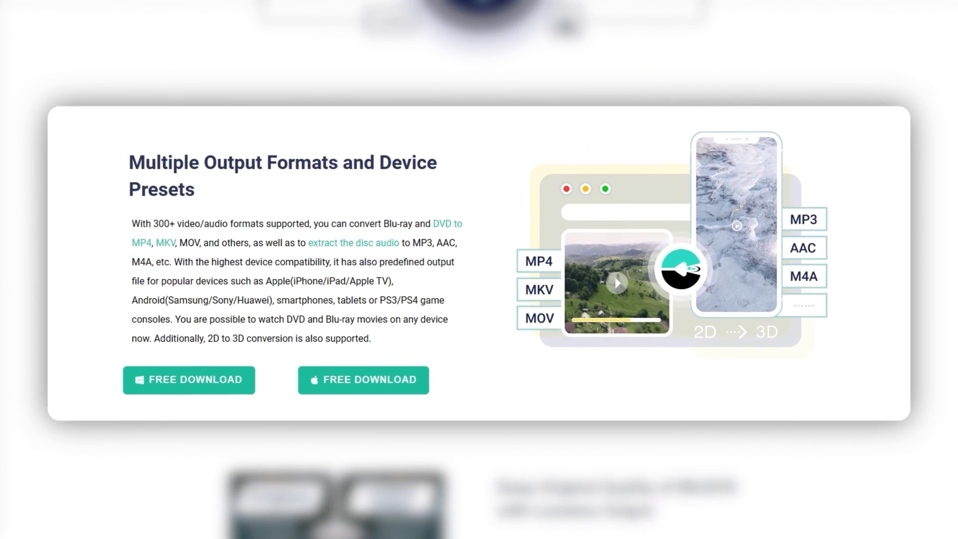
scroll(down, 3)
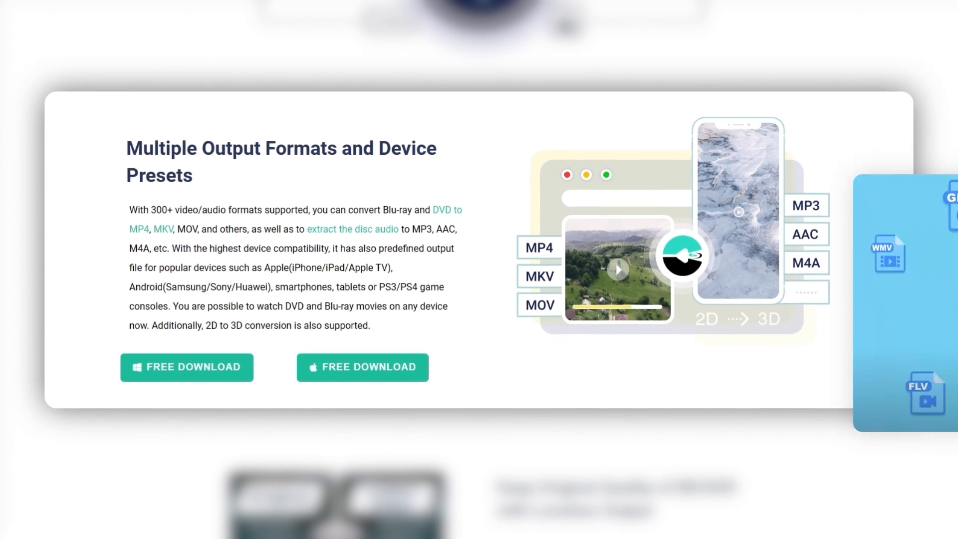
scroll(down, 3)
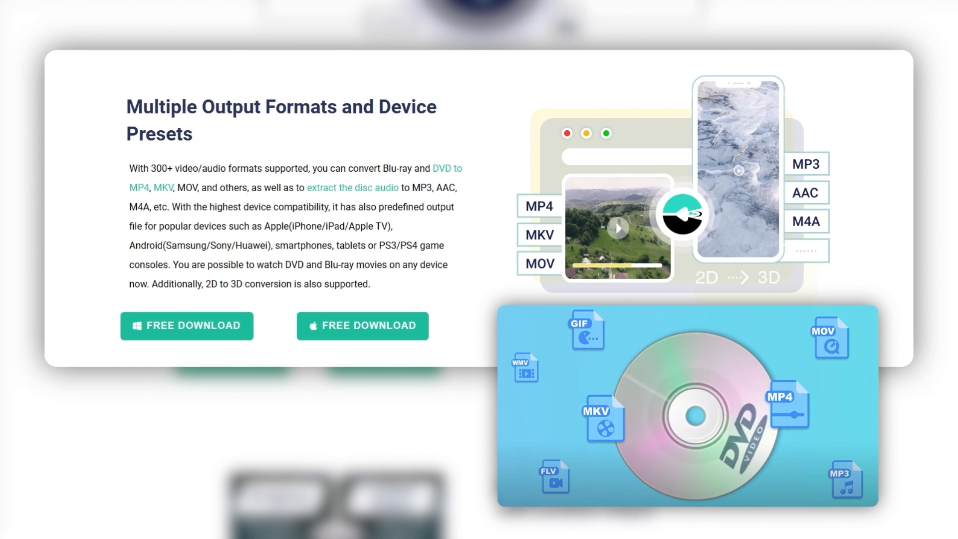